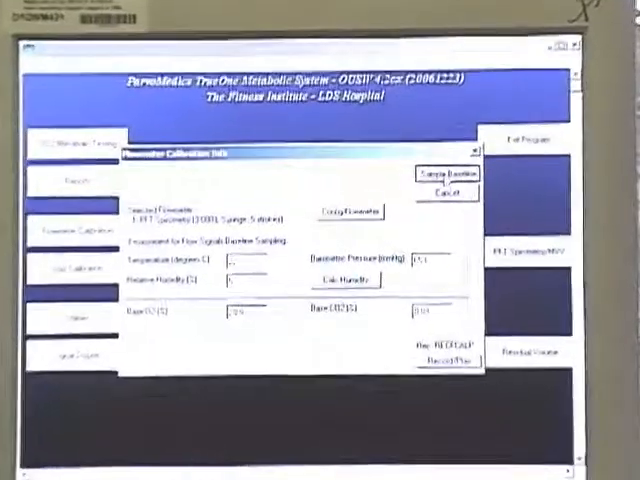
Start baseline sampling of inspiratory and expiratory flow from the Calibration Info dialog
left_click(446, 172)
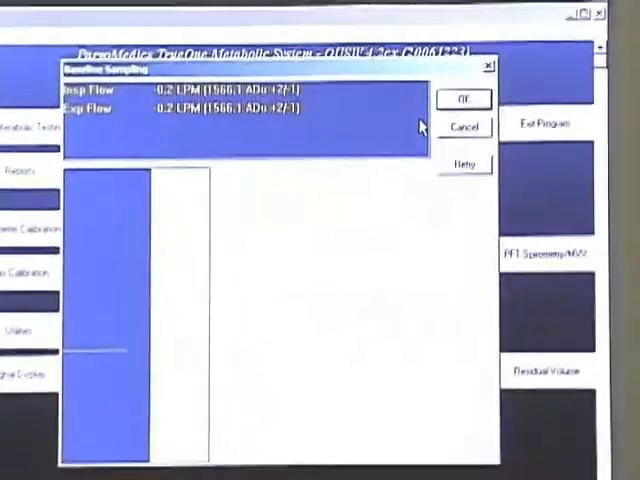
Accept the ~0.2 LPM baseline, complete the syringe strokes, and show the calibration confirmation summary
left_click(464, 98)
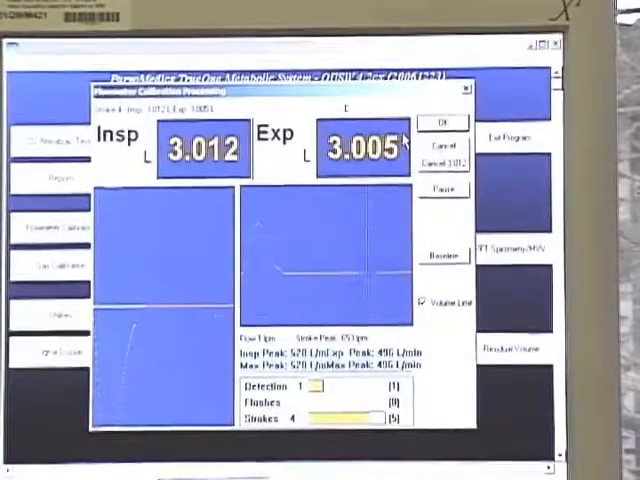
left_click(438, 122)
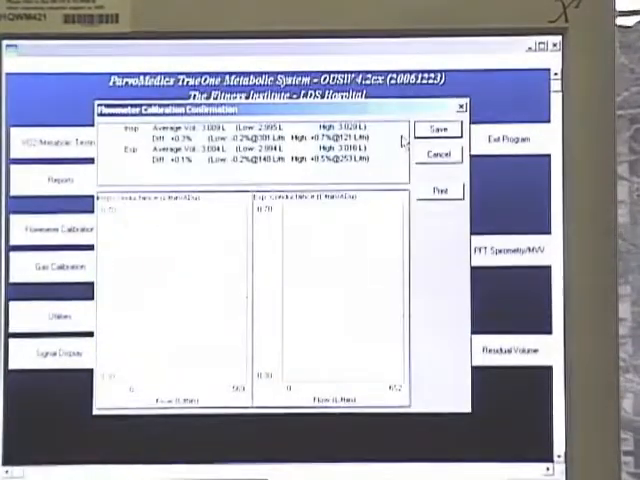